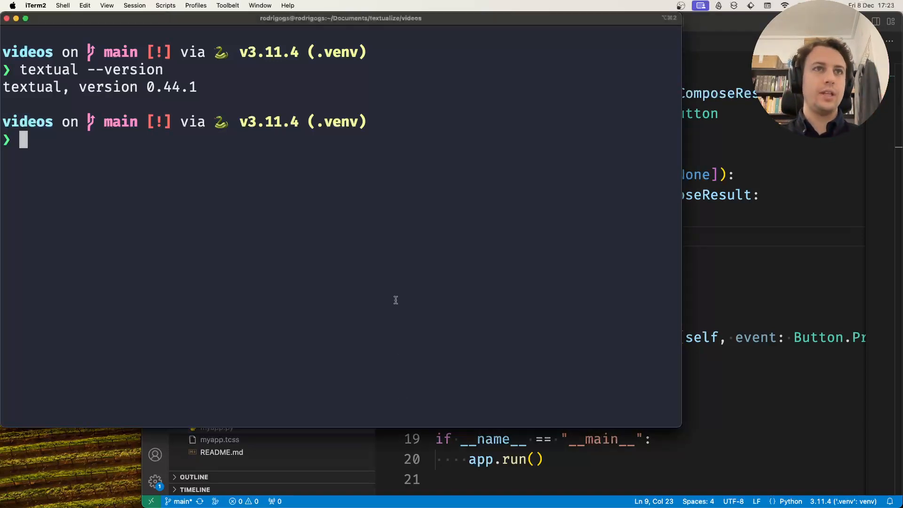
Step: Launch the Textual app with 'textual run myapp.py' in iTerm2
type("textual run mya")
type("event.button.styl")
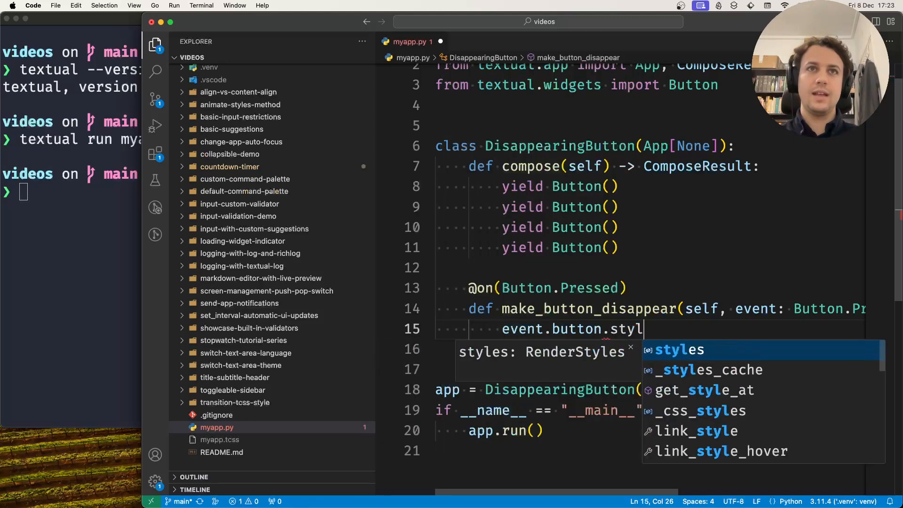
Step: Complete the handler line as event.button.styles.opacity = 0 and save myapp.py
type(".opacity = 0")
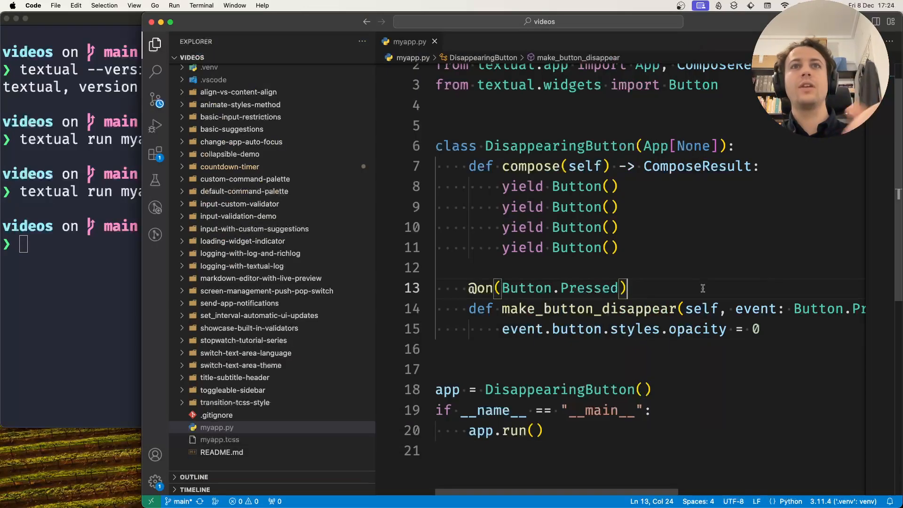
Step: Replace 'opacity = 0' on line 15 with event.button.styles.animate
left_click_drag(668, 329, 760, 328)
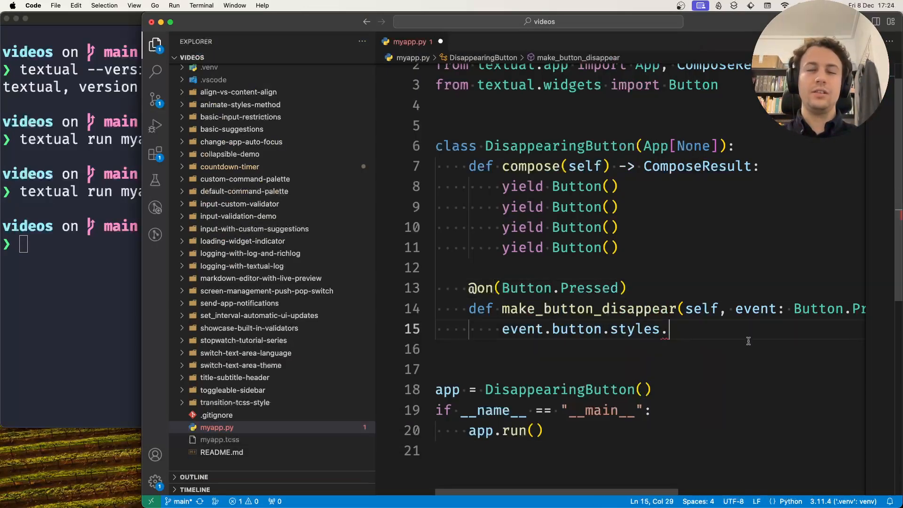
type("animate")
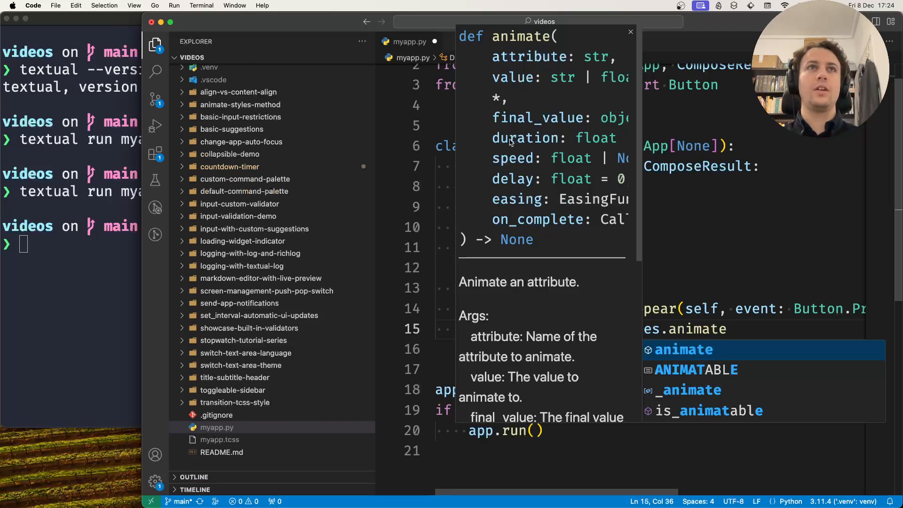
mouse_move(500, 144)
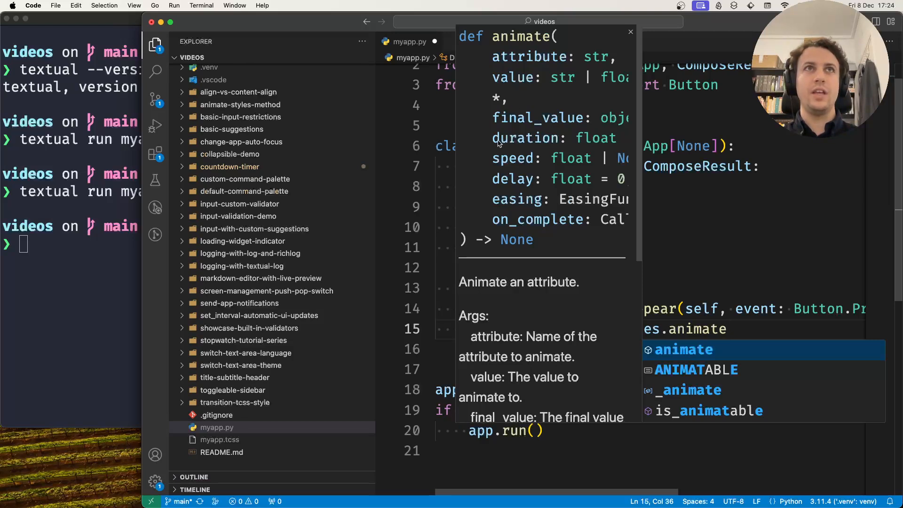
mouse_move(518, 143)
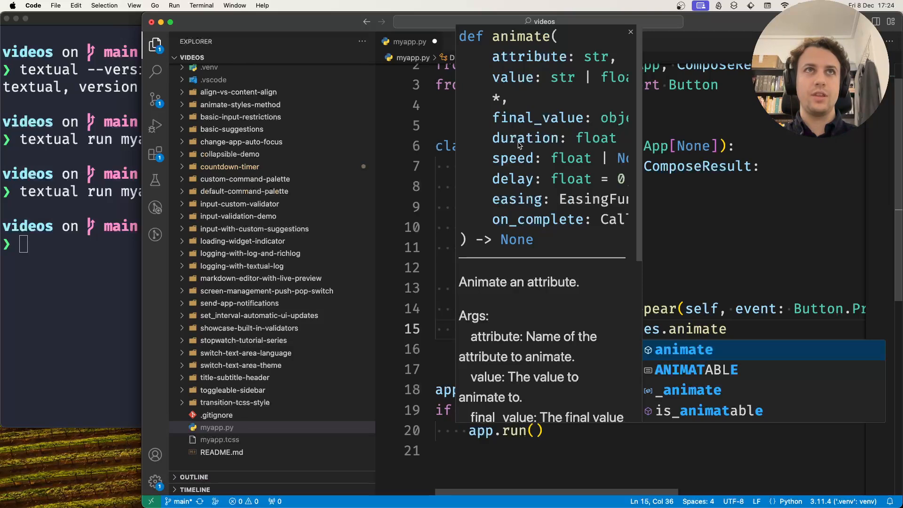
mouse_move(748, 322)
type("(")
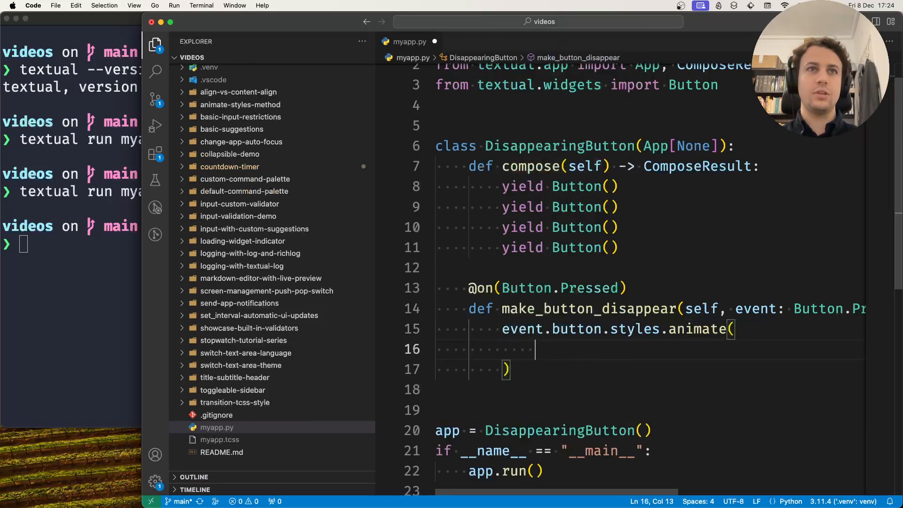
Step: Pass "opacity", 0 and duration=3 as the animate call's arguments
type("\"opacity\",")
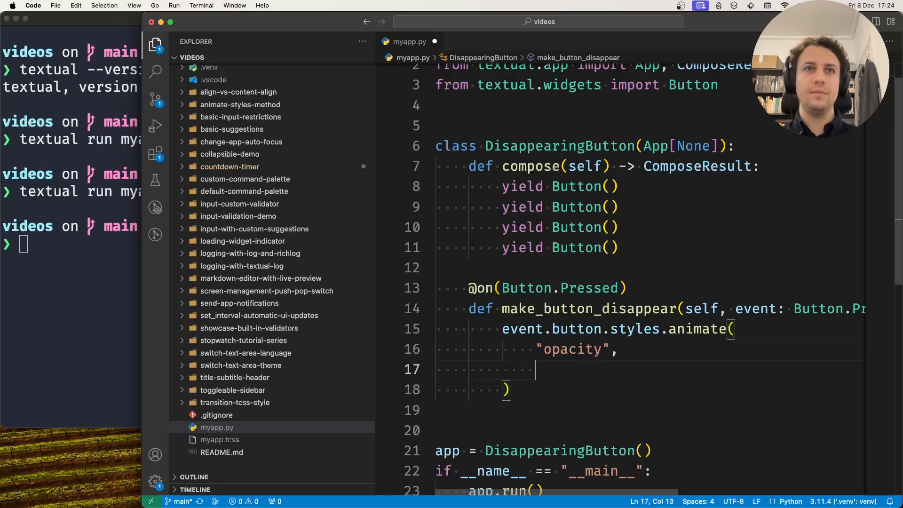
type("0,")
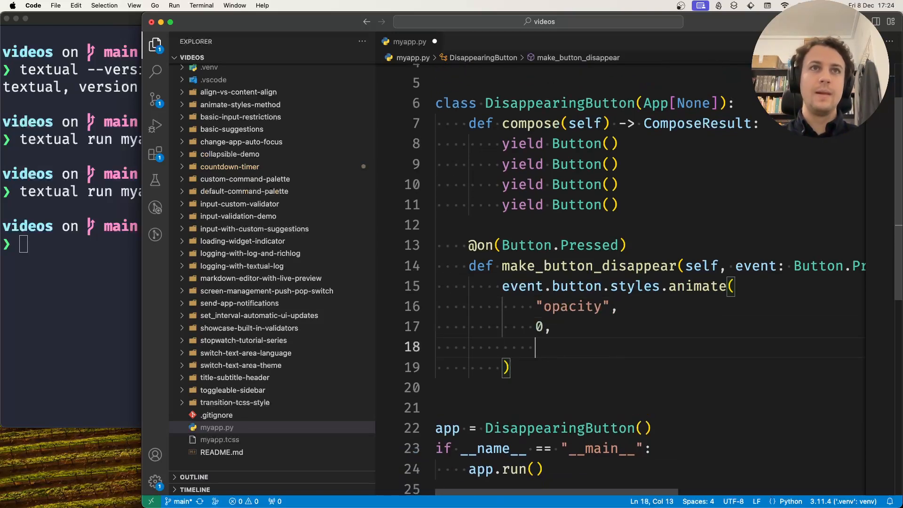
type("duration=3,")
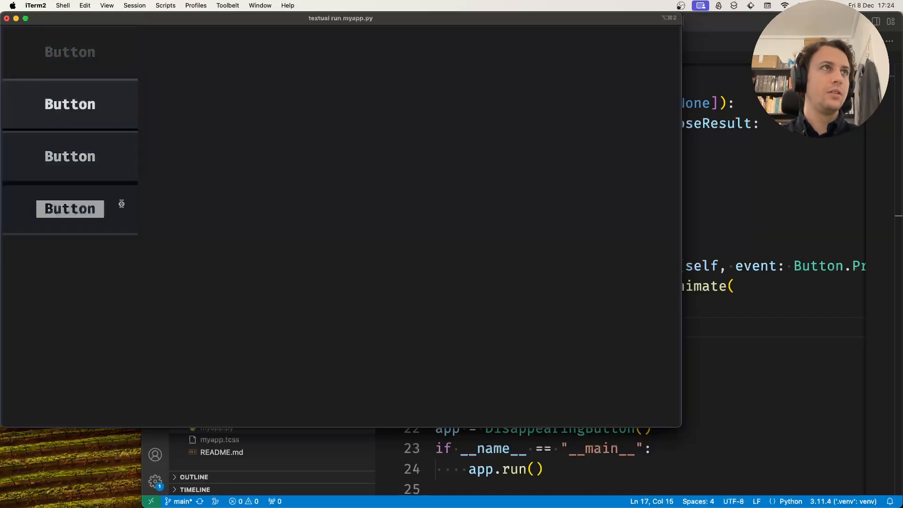
Step: Click a button in the running Textual app to watch it fade out
left_click(70, 208)
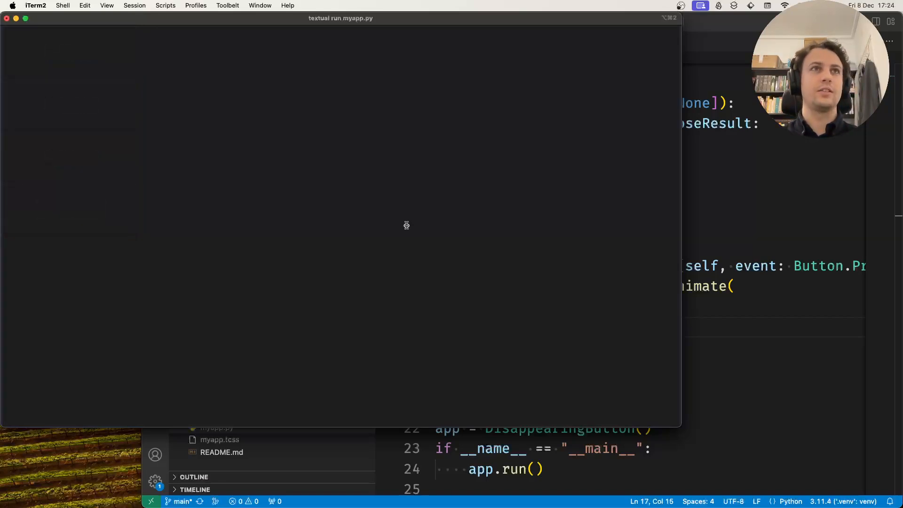